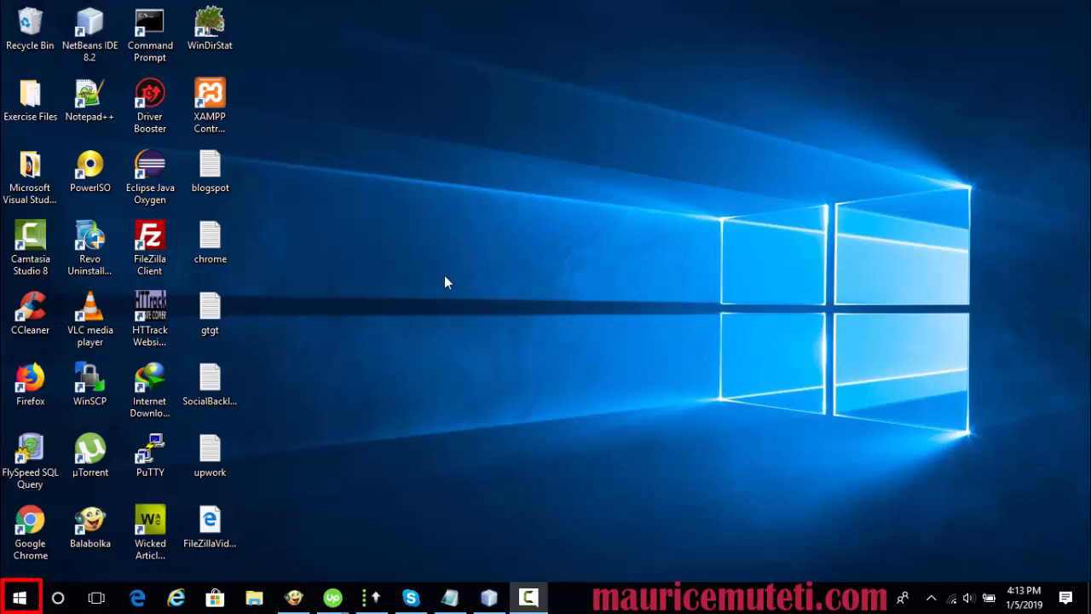
Step: Search the Start menu for 'paint' and launch the Paint app
click(20, 597)
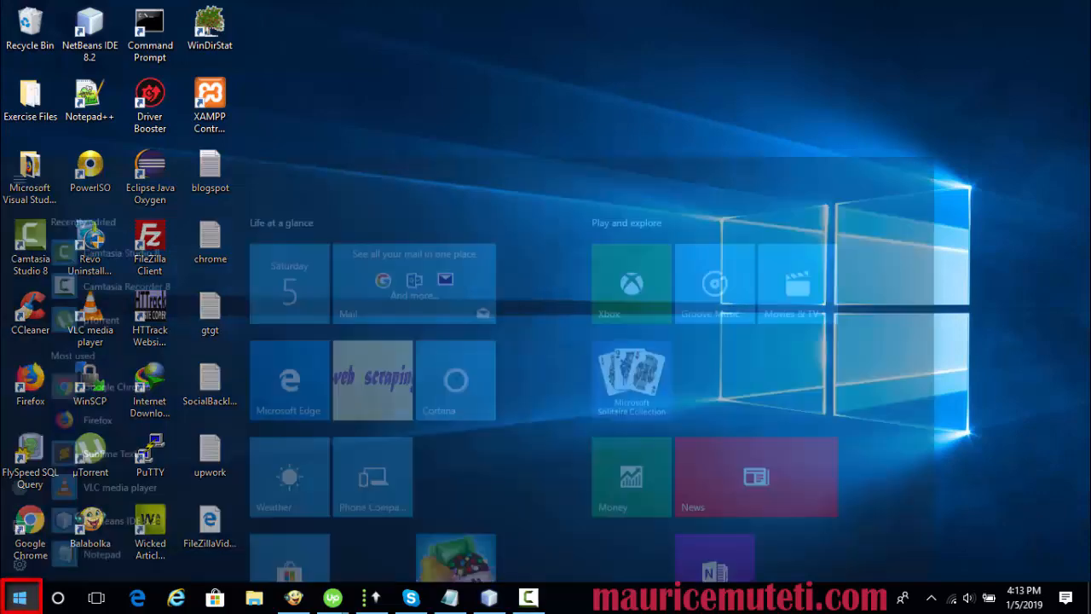
text(paint)
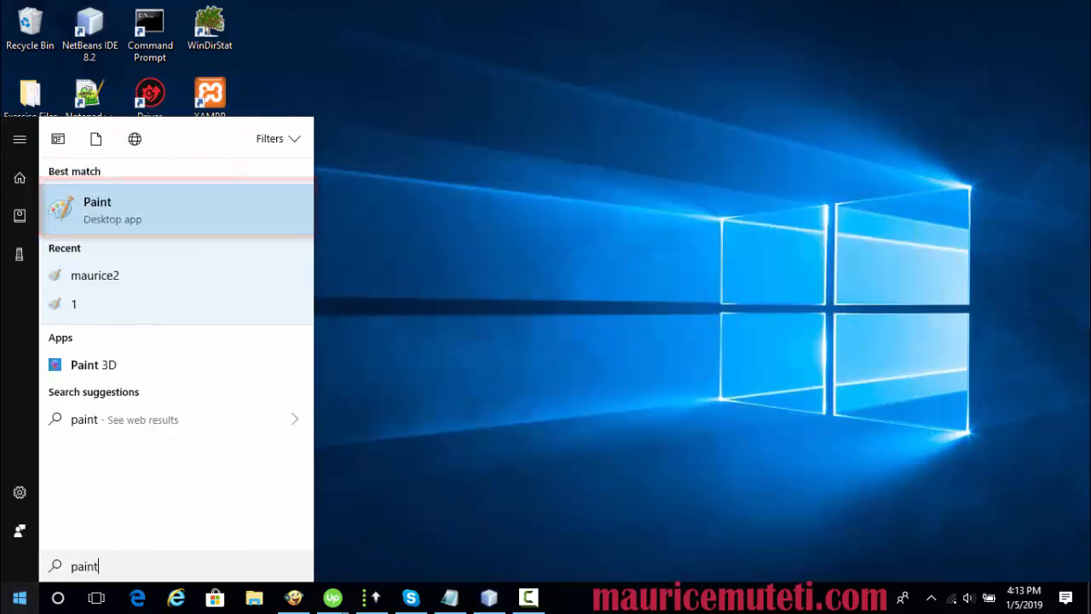
click(97, 210)
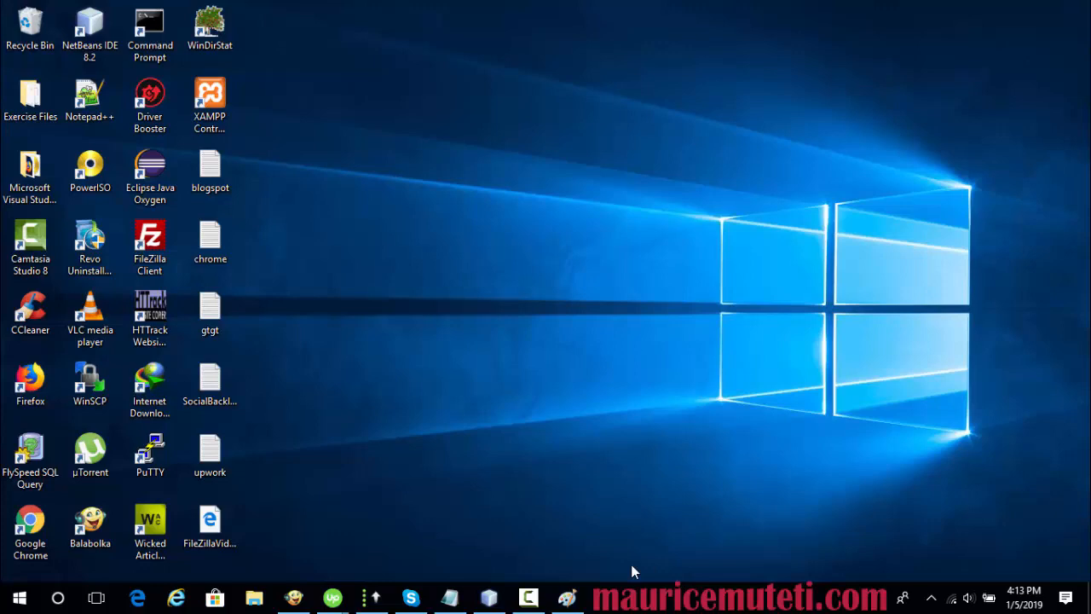
Step: Bring Paint forward from the taskbar to paste the 1366 × 768 desktop screenshot
click(567, 597)
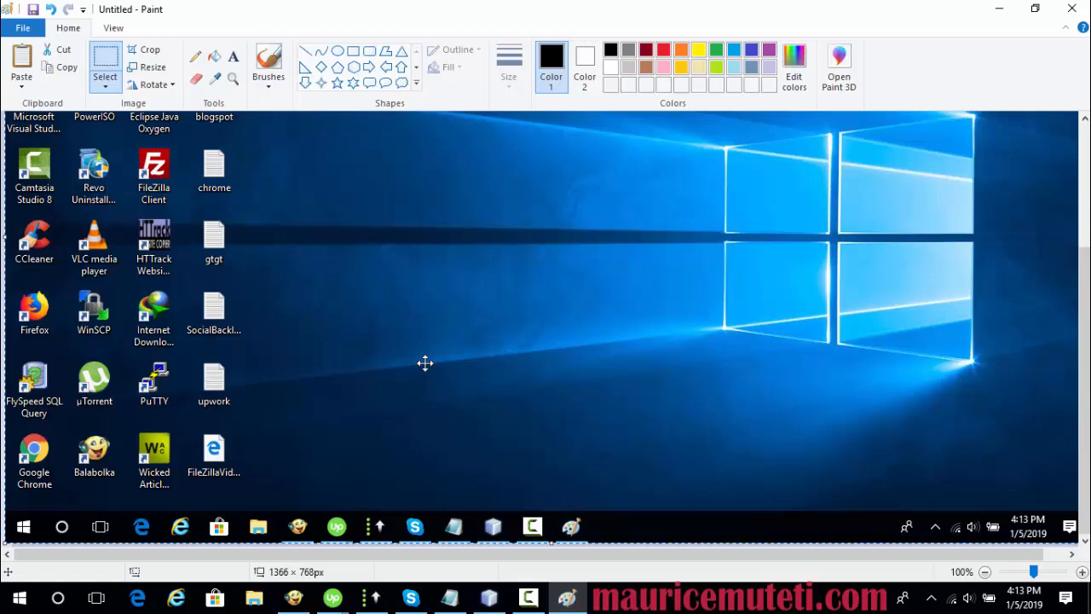
Step: Minimize the screenshot window and launch another Paint via Start search 'pa'
click(999, 8)
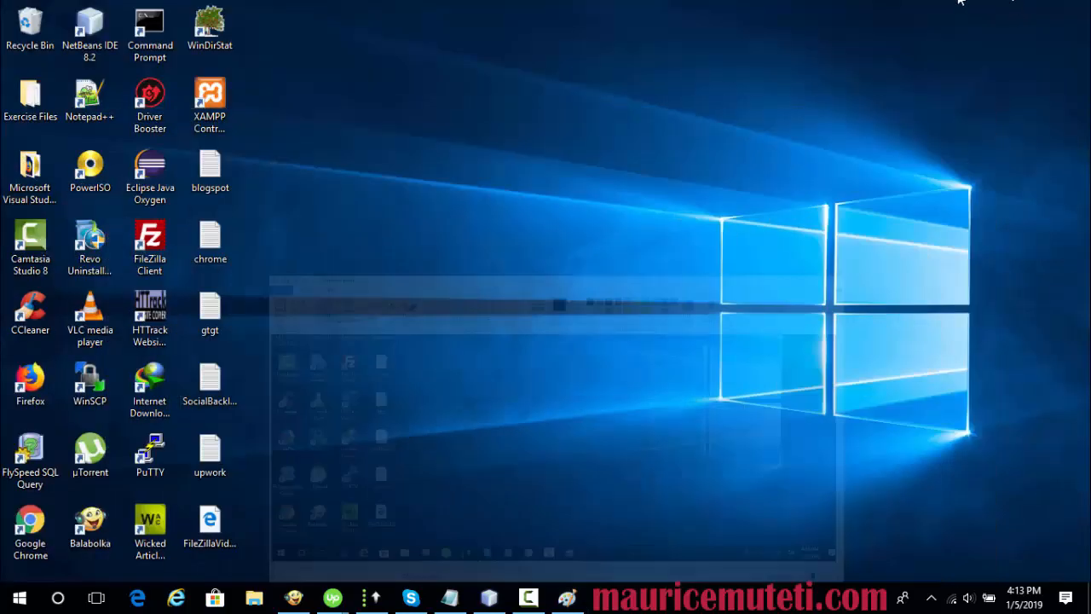
text(paint)
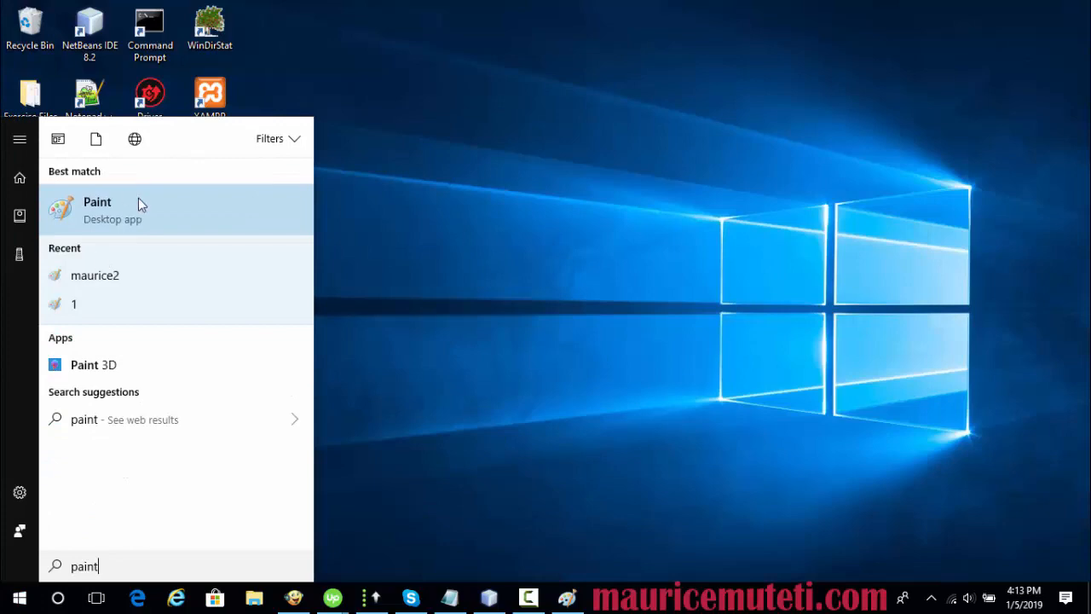
click(97, 202)
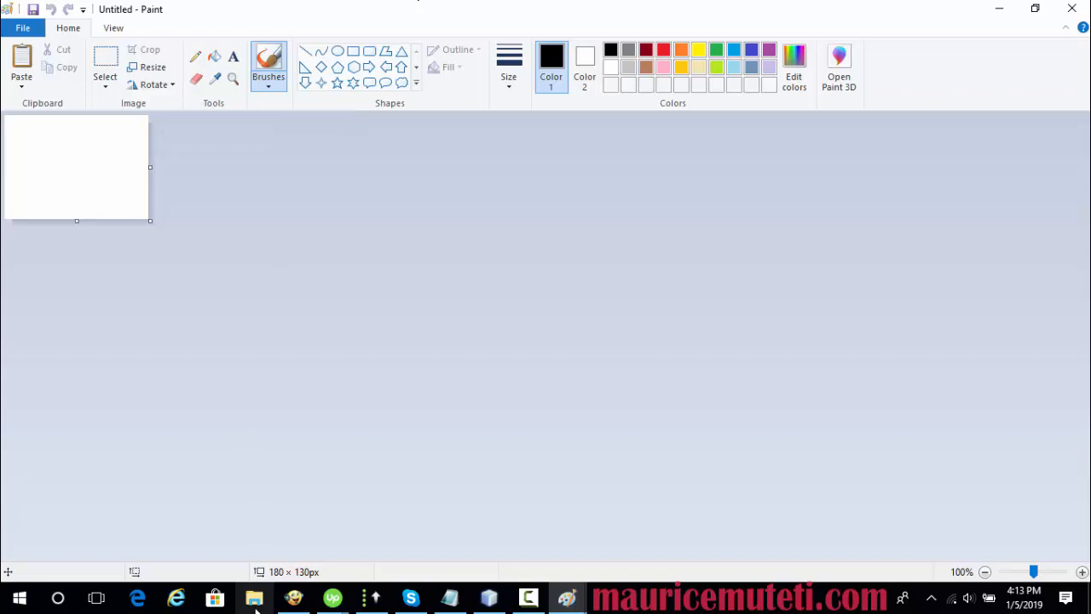
mouse_move(254, 597)
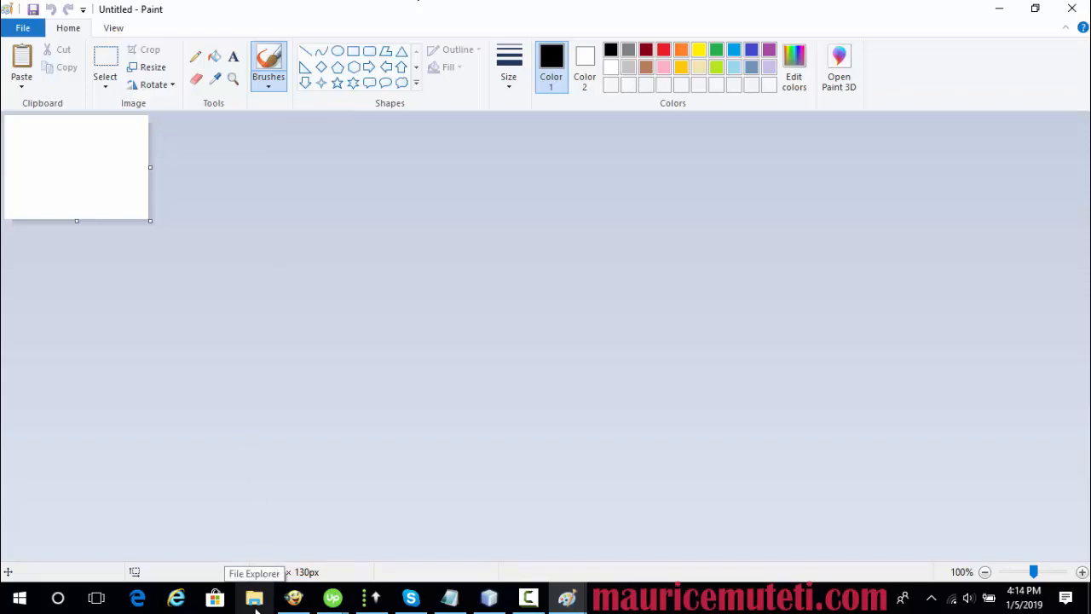
Step: Open File Explorer, select maurice2 in D:\MauriceMuteti, and copy the folder path
right_click(254, 597)
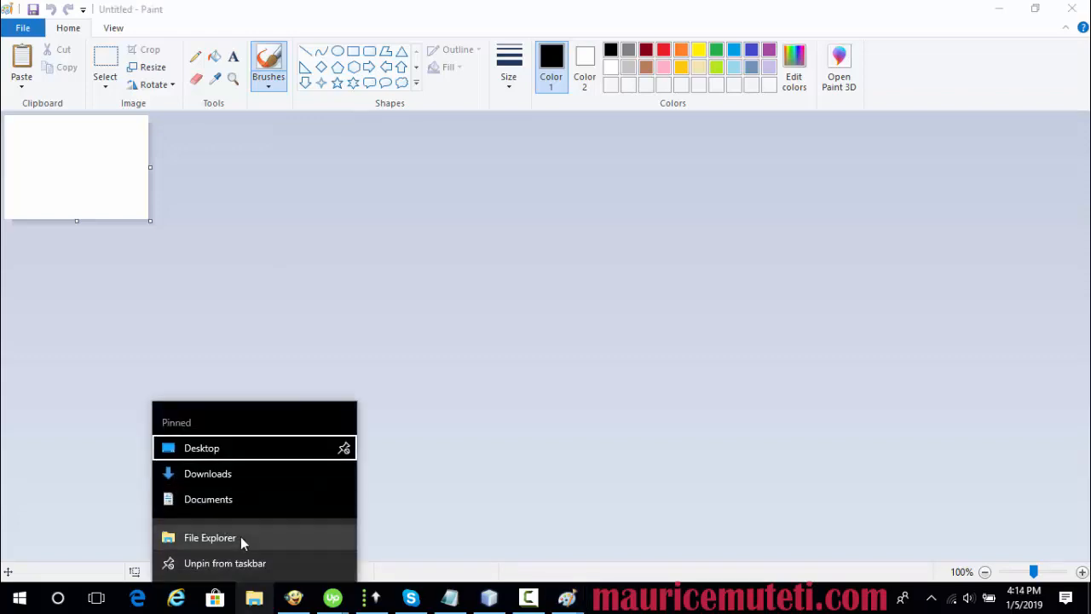
click(210, 537)
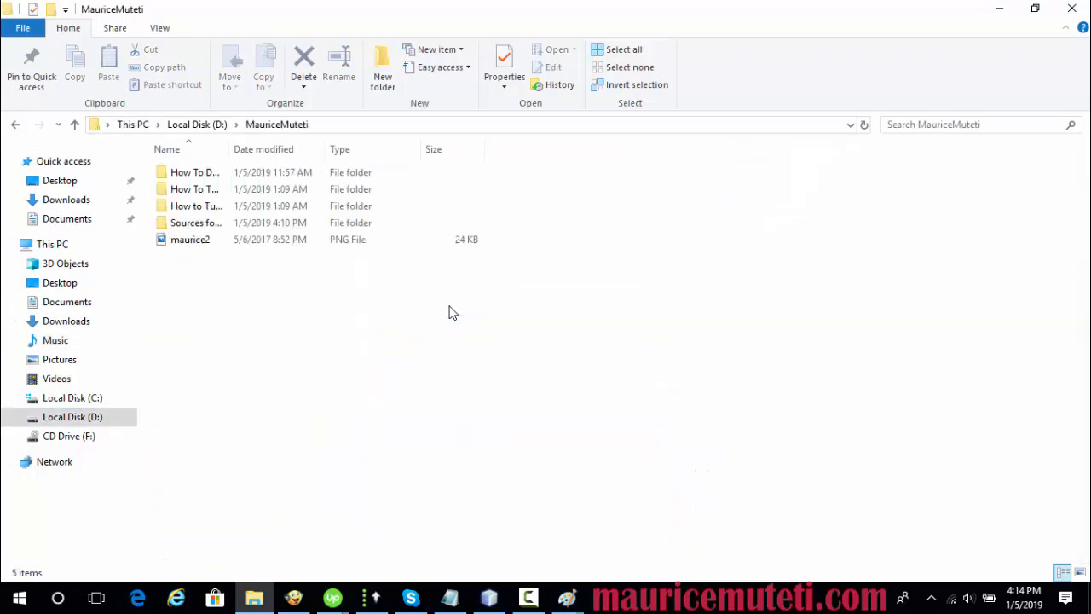
click(189, 240)
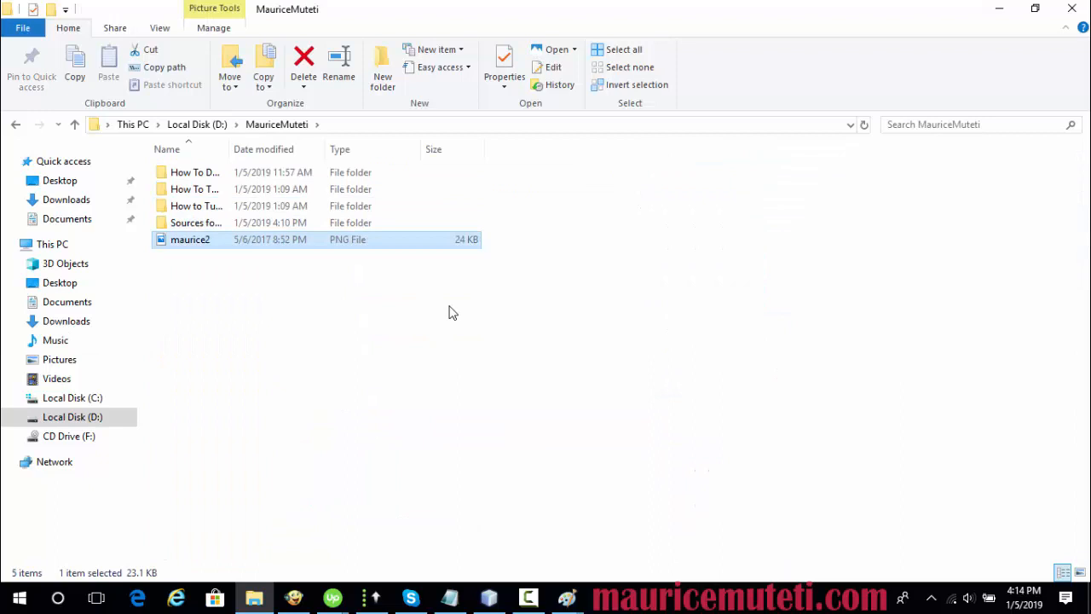
mouse_move(239, 247)
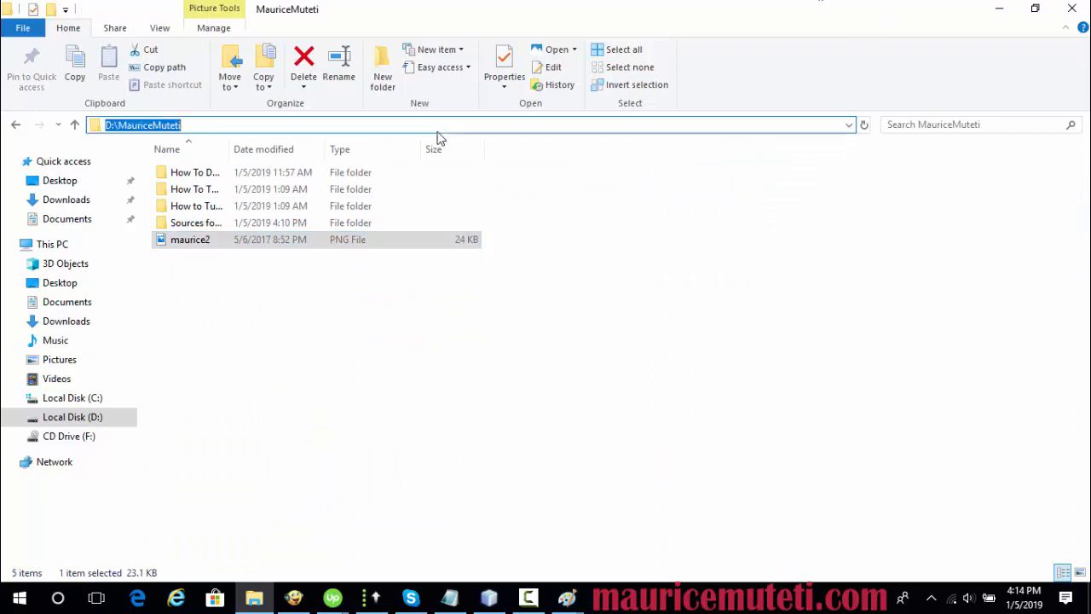
right_click(469, 124)
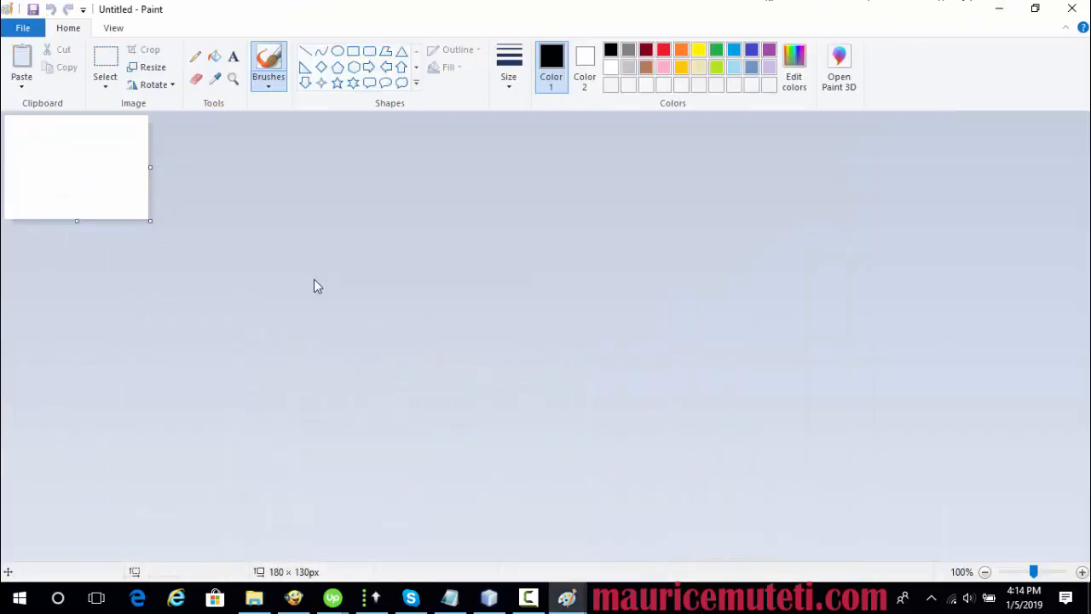
Step: Open maurice2.png from D:\MauriceMuteti through Paint's File > Open dialog
click(22, 28)
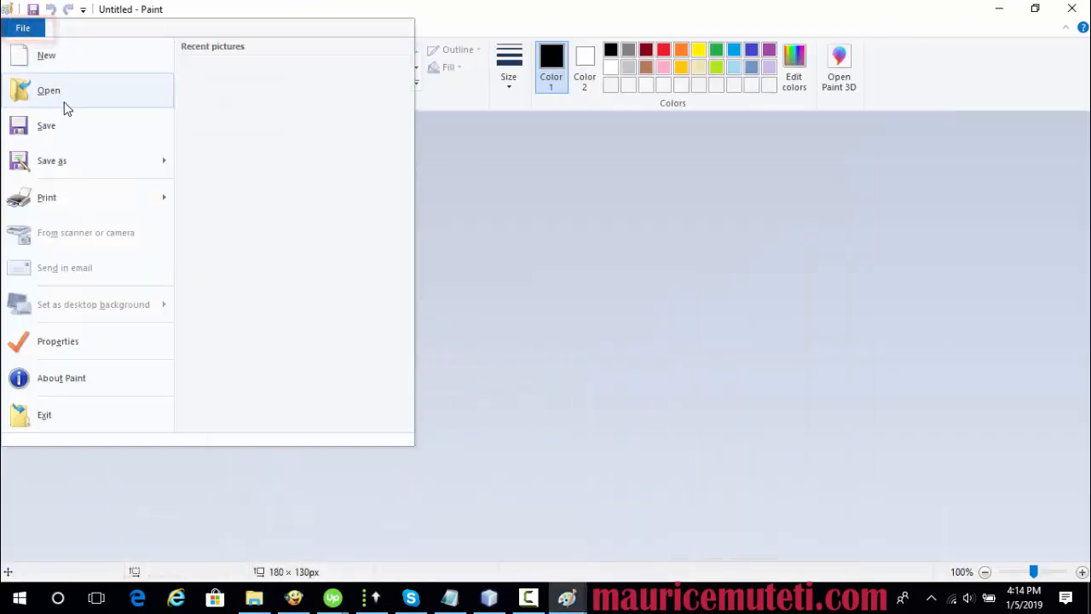
click(49, 90)
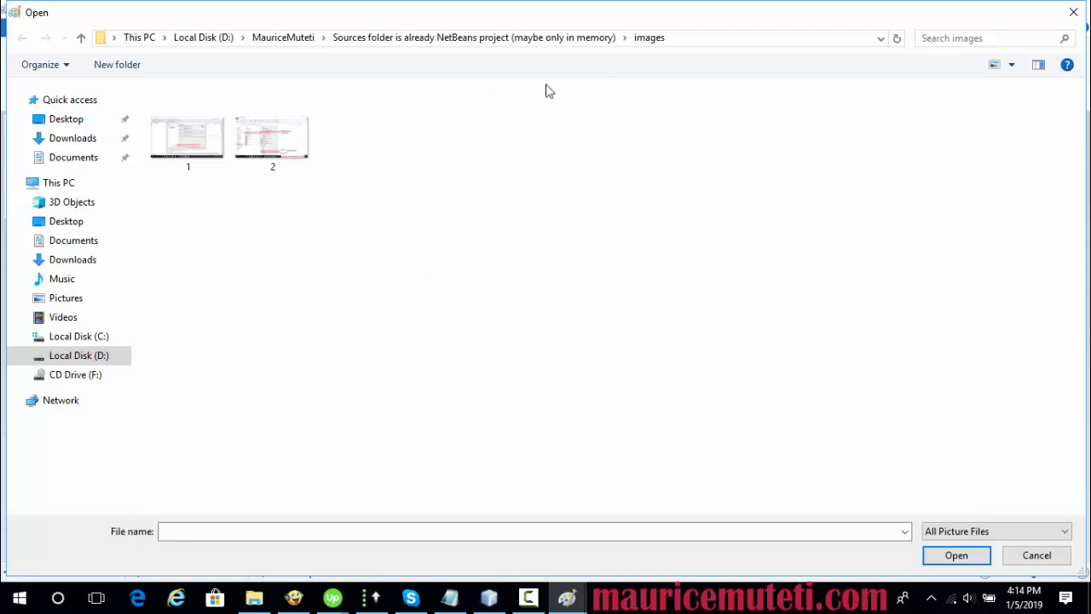
click(512, 37)
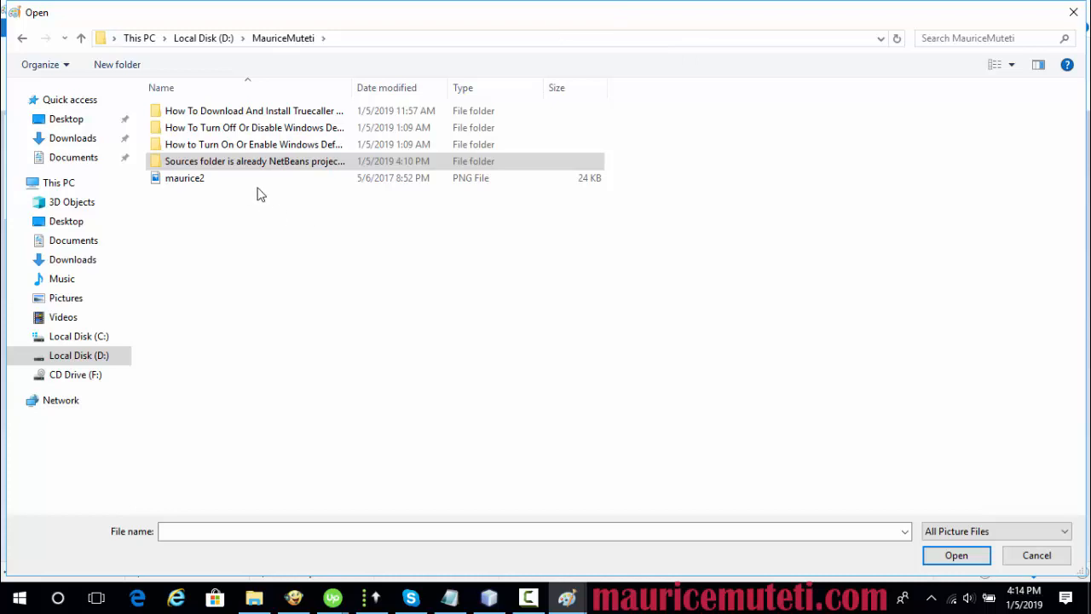
click(1036, 555)
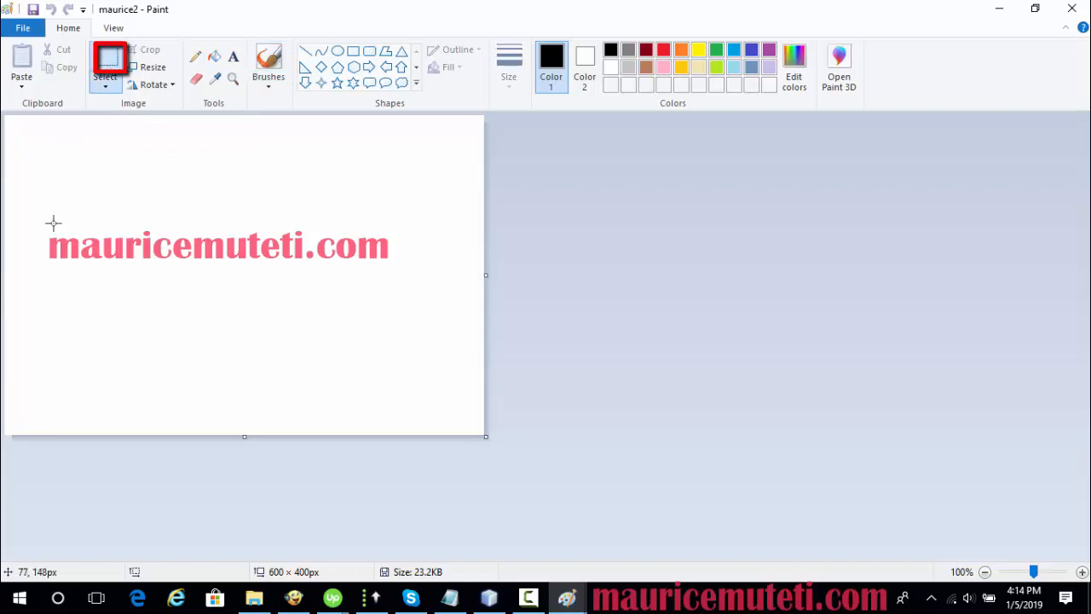
Step: Select the pink mauricemuteti.com logo in maurice2 for copying to the screenshot
drag(54, 224, 416, 279)
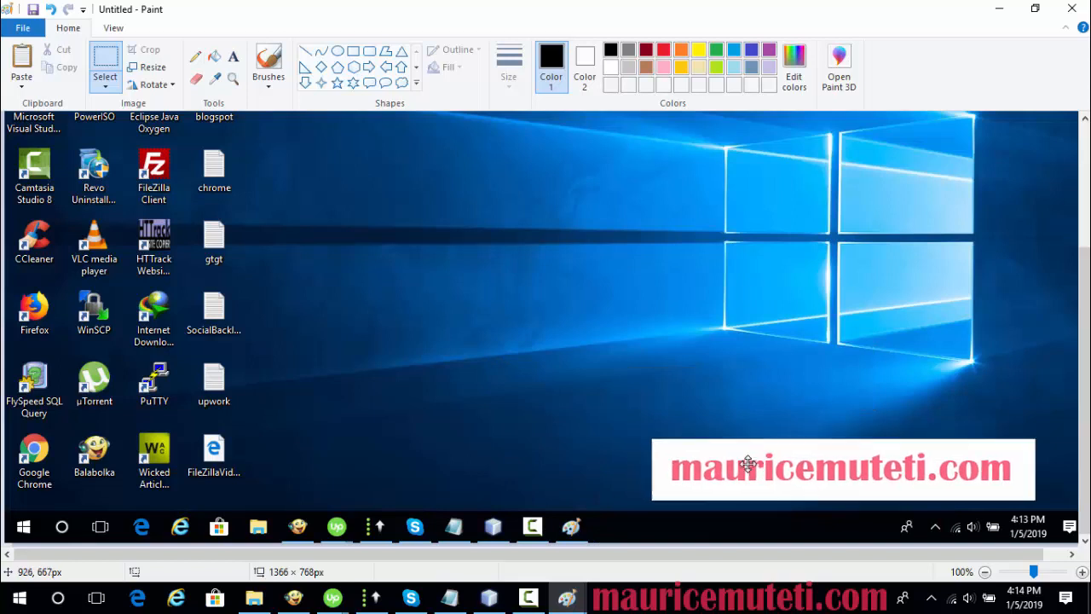
Step: Drag the pasted mauricemuteti.com logo further toward the screenshot's lower-right corner
drag(748, 463, 777, 466)
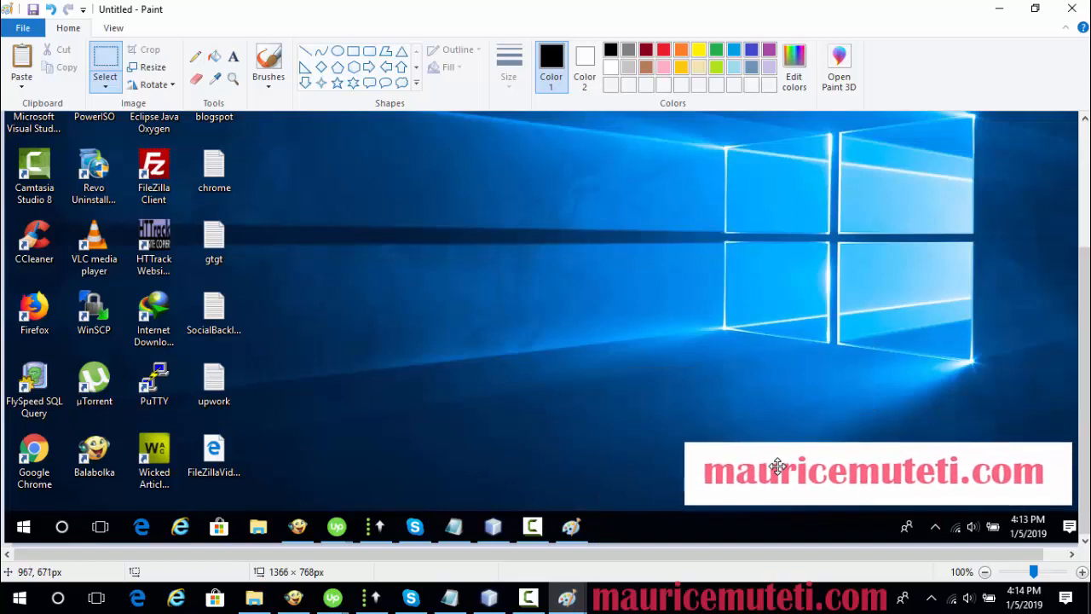